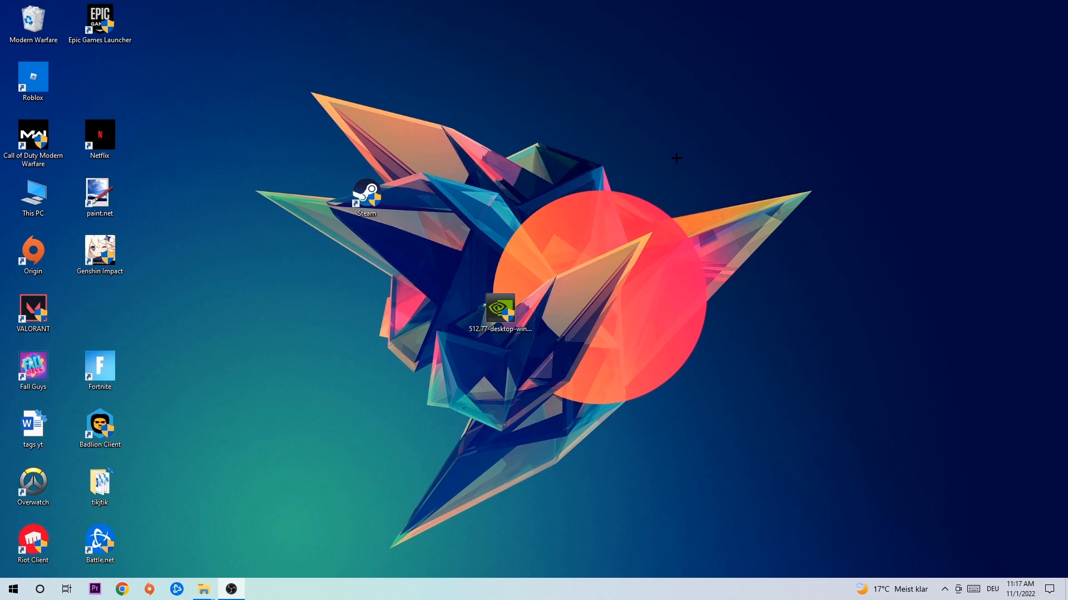
{"action": "mouse_move", "coordinate": [487, 231]}
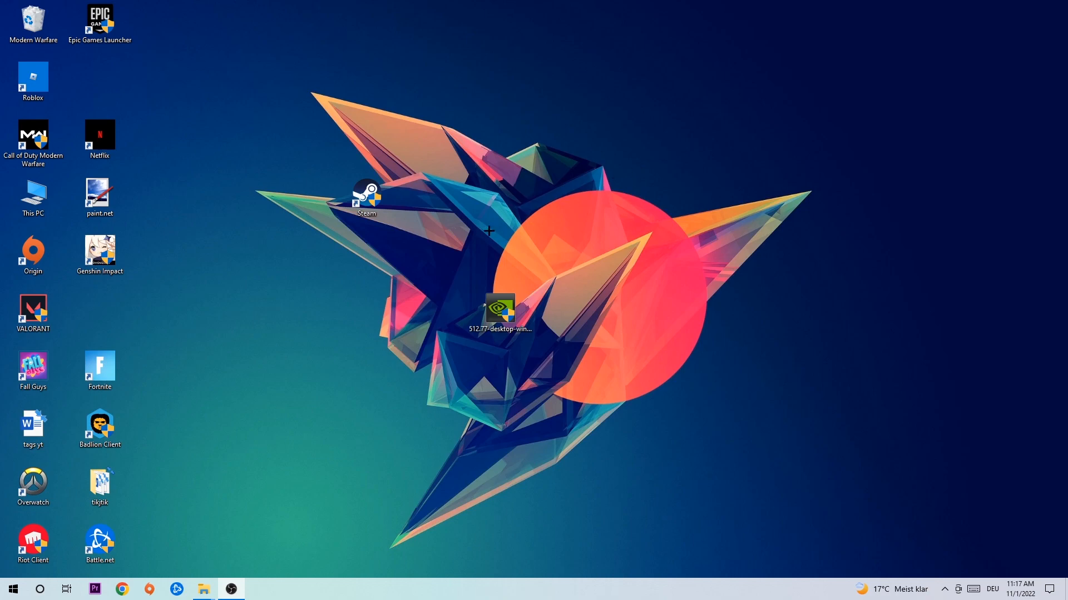
- Bring up the taskbar context menu to reach Task Manager
{"action": "right_click", "coordinate": [477, 588]}
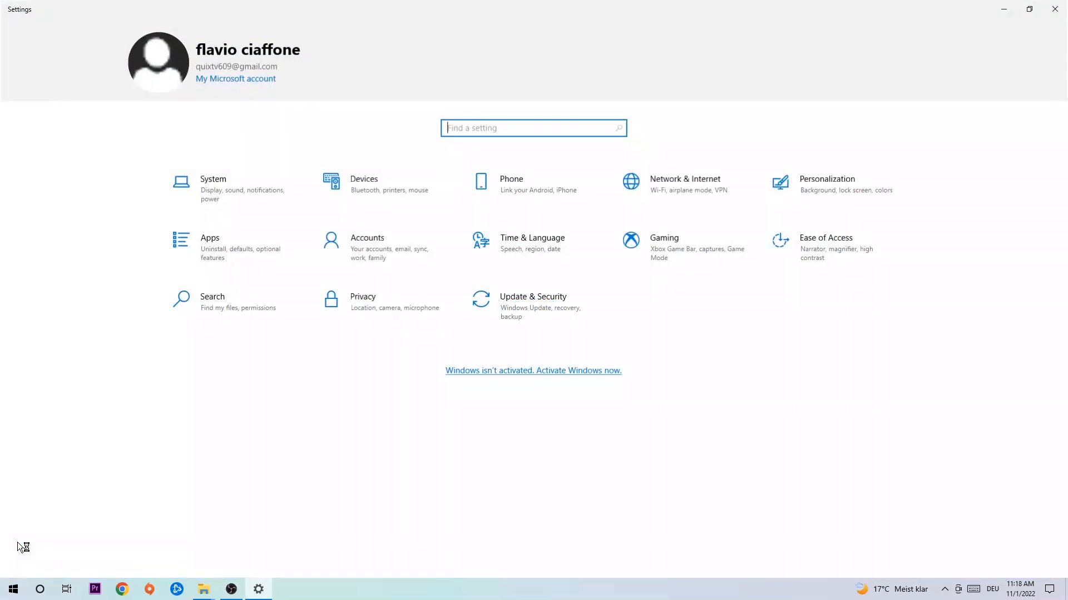
- Open Update & Security to see the Windows Update status
{"action": "left_click", "coordinate": [533, 303]}
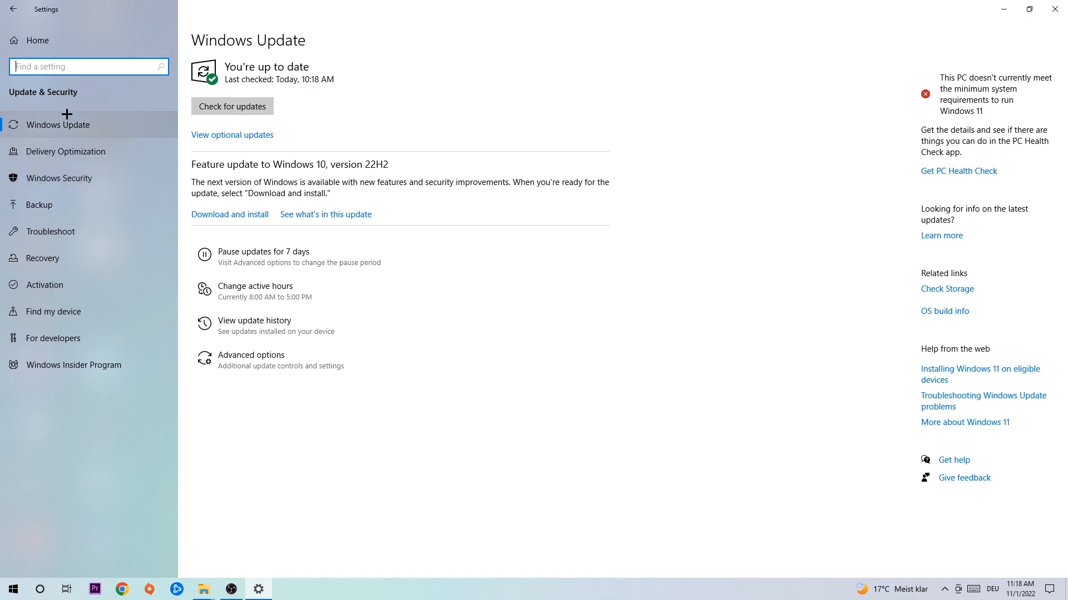
{"action": "mouse_move", "coordinate": [474, 71]}
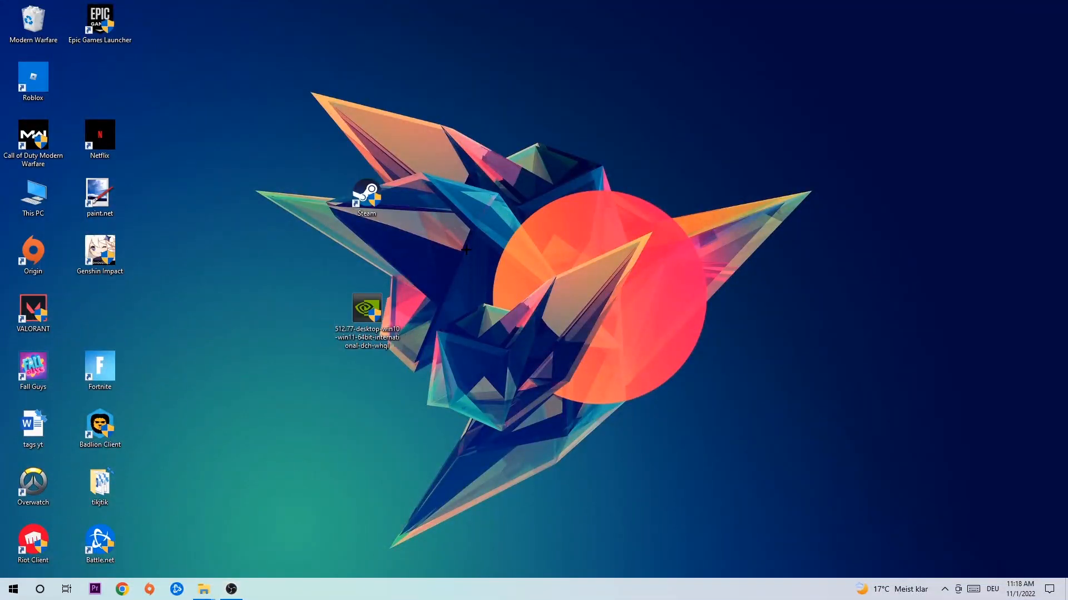
- Move the 512.77 driver file into the second icon column below Genshin Impact
{"action": "left_click_drag", "start_coordinate": [367, 313], "coordinate": [499, 315]}
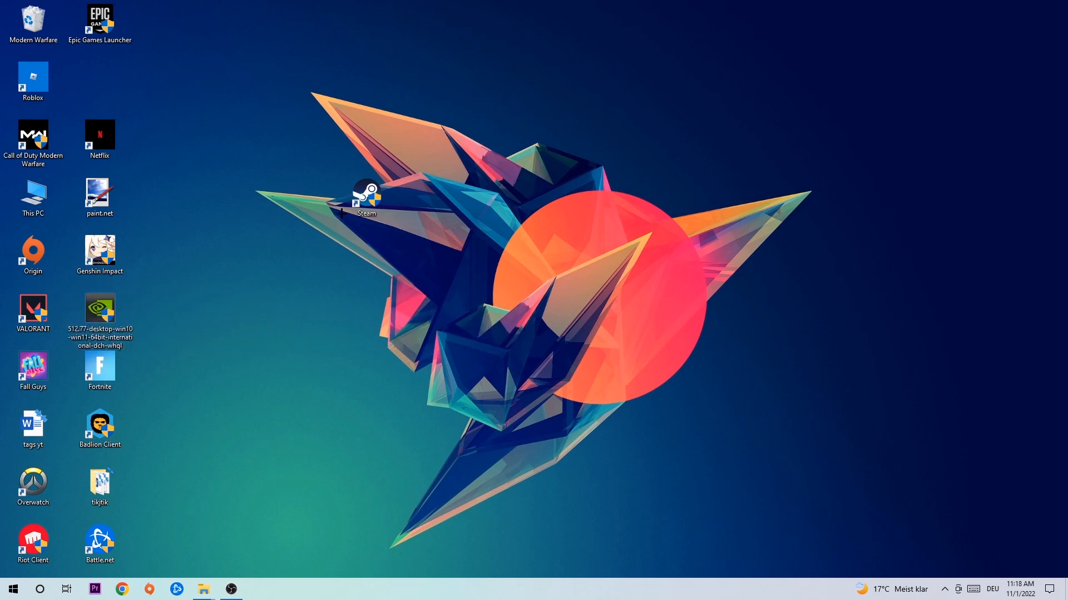
- Drop the Steam shortcut onto the orange circle
{"action": "left_click_drag", "start_coordinate": [366, 198], "coordinate": [566, 255]}
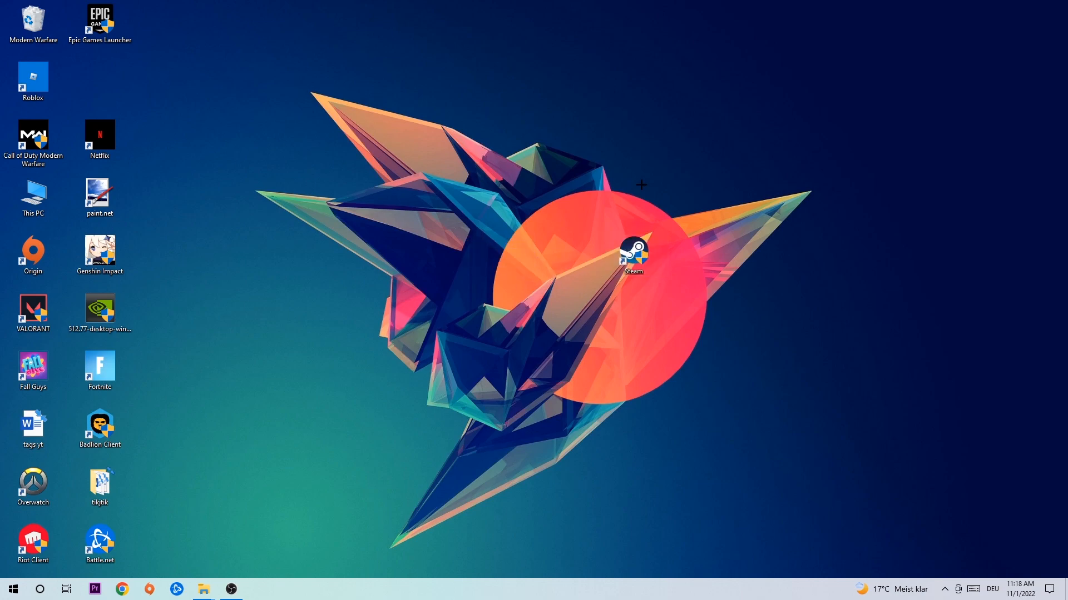
- Adjust the Steam shortcut's Compatibility properties, then move it up near the star's top
{"action": "right_click", "coordinate": [632, 254]}
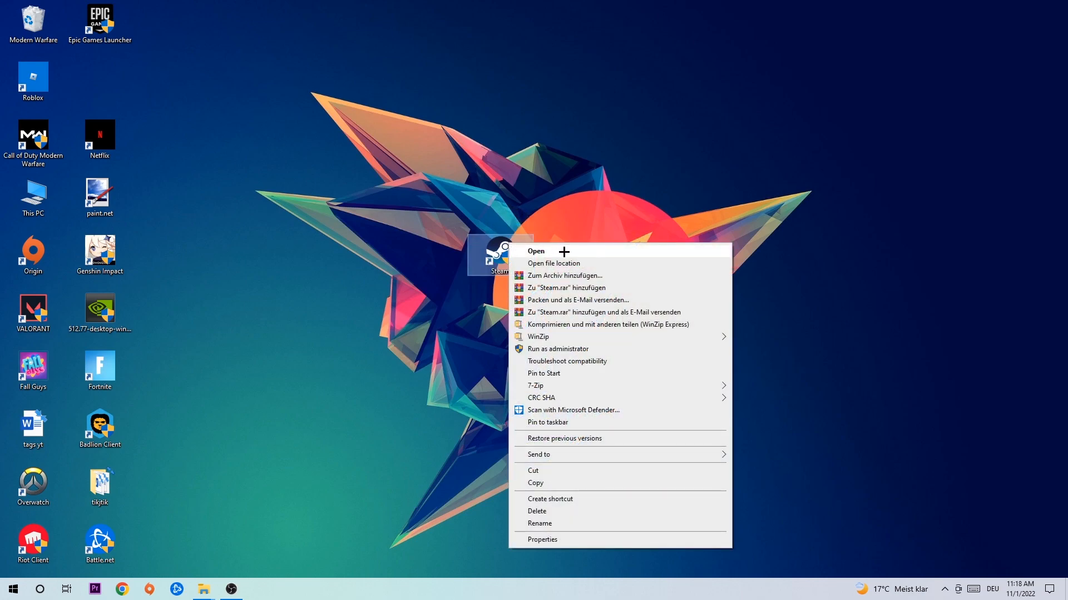
{"action": "left_click", "coordinate": [542, 539]}
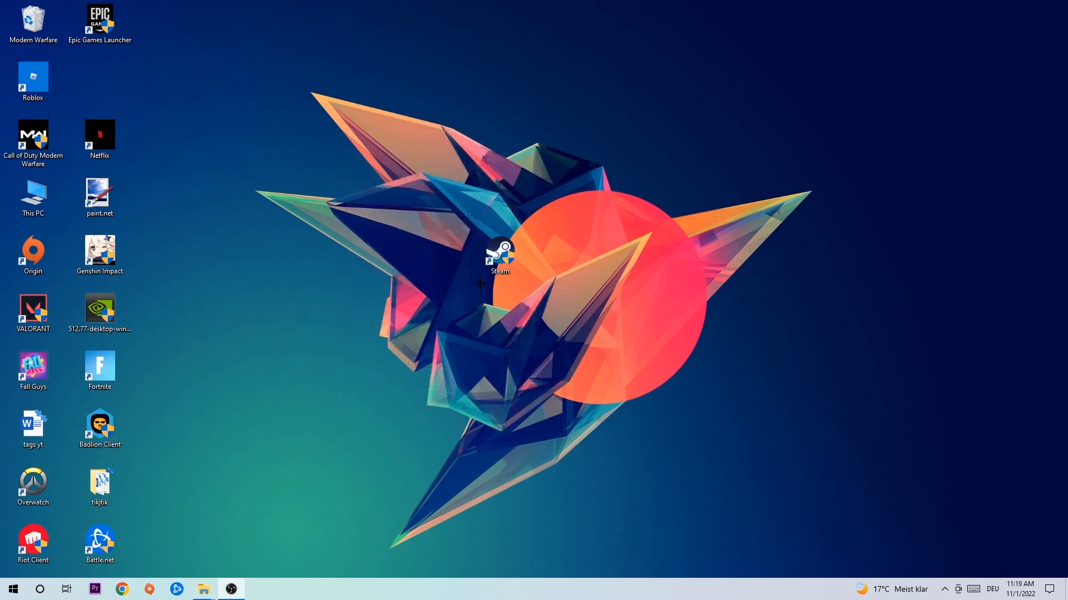
{"action": "left_click", "coordinate": [499, 258]}
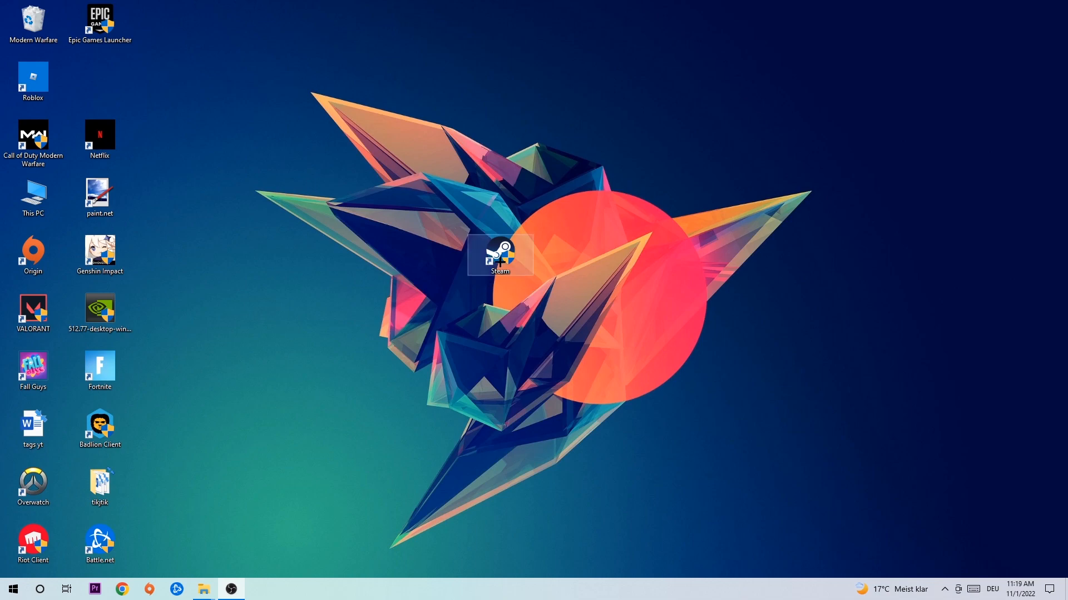
{"action": "left_click_drag", "start_coordinate": [500, 255], "coordinate": [432, 140]}
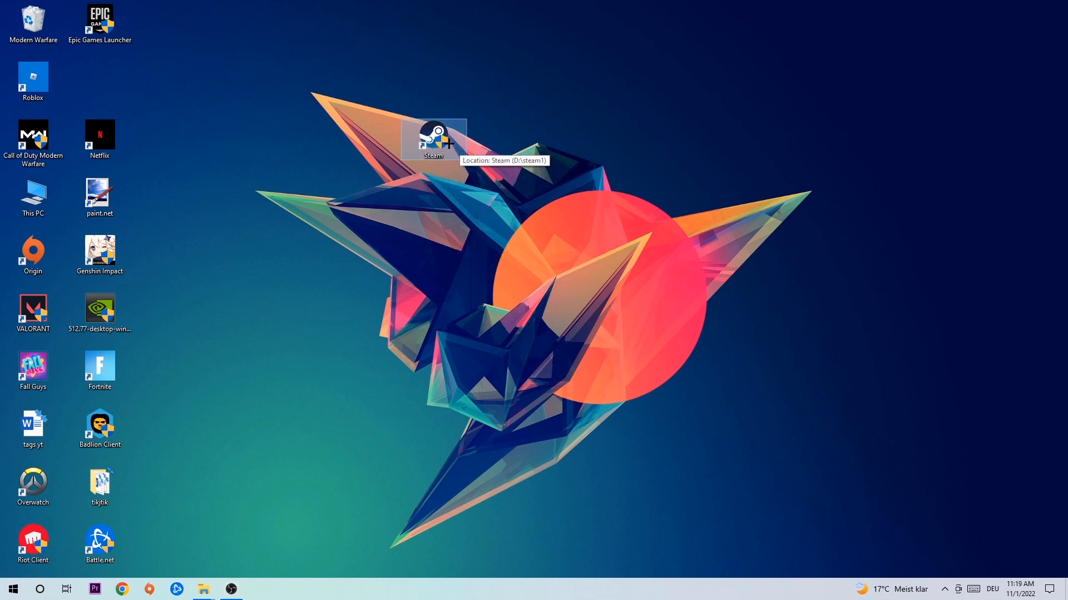